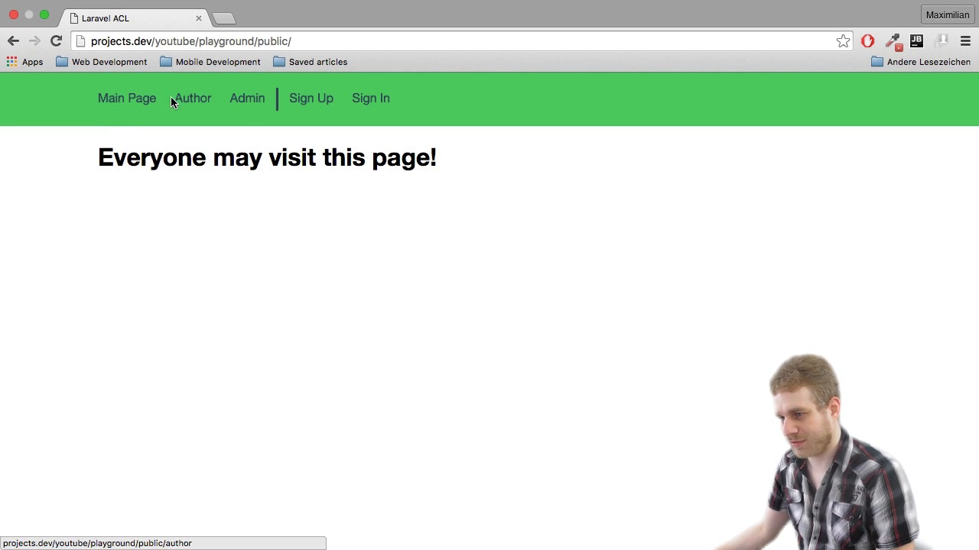
# Reach the sign-in form via the Author link and fill the admin e-mail and password.
pyautogui.click(246, 98)
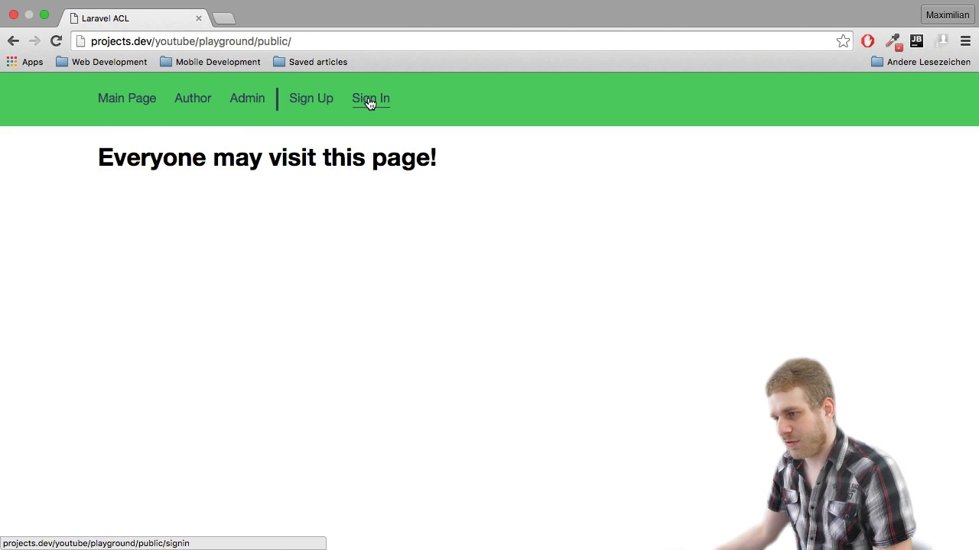
pyautogui.click(370, 98)
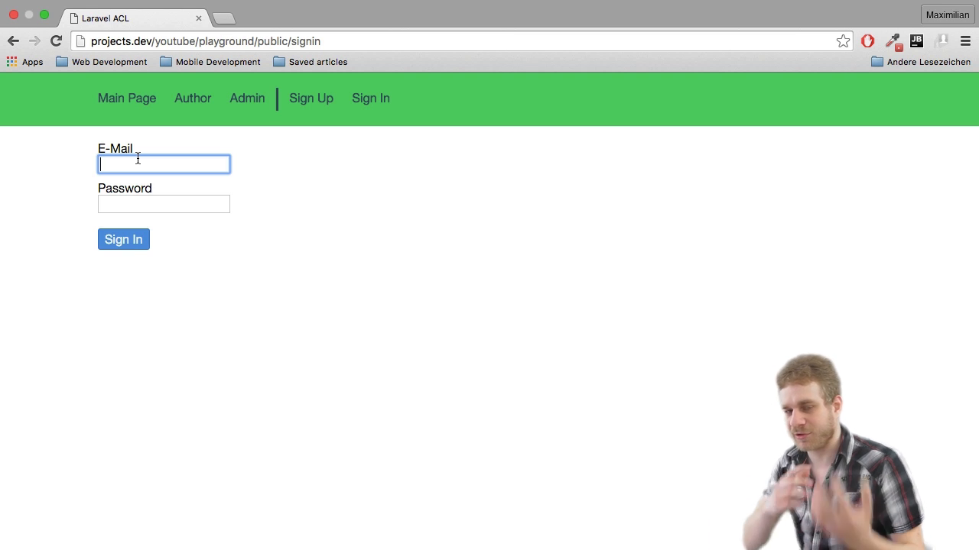
pyautogui.write('admi')
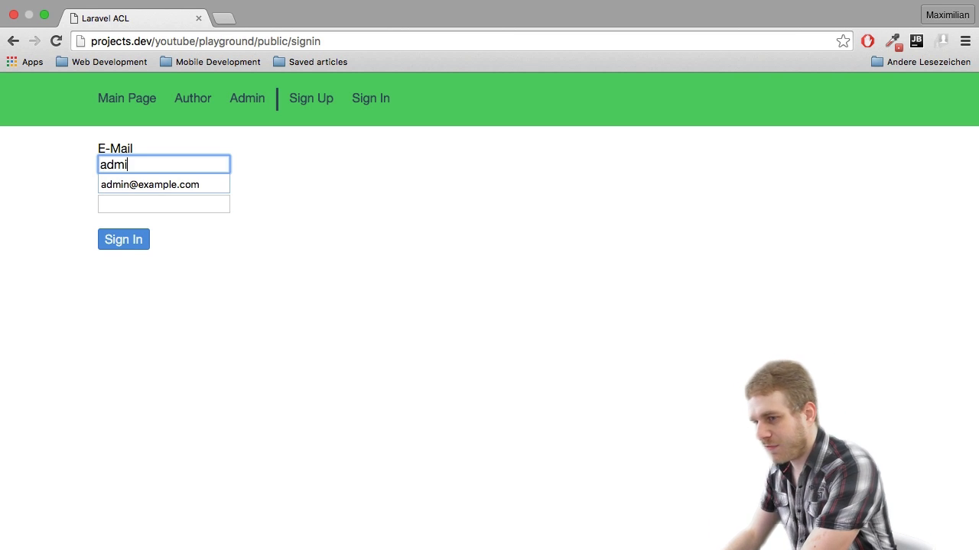
pyautogui.write('•••••')
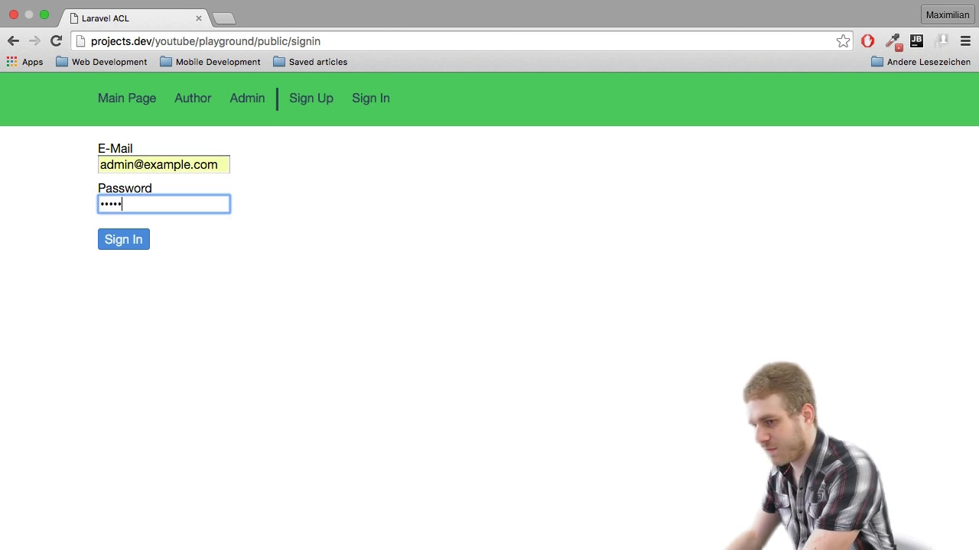
# Submit the login, generate an article from the Author page, then show the Admin user list.
pyautogui.click(122, 238)
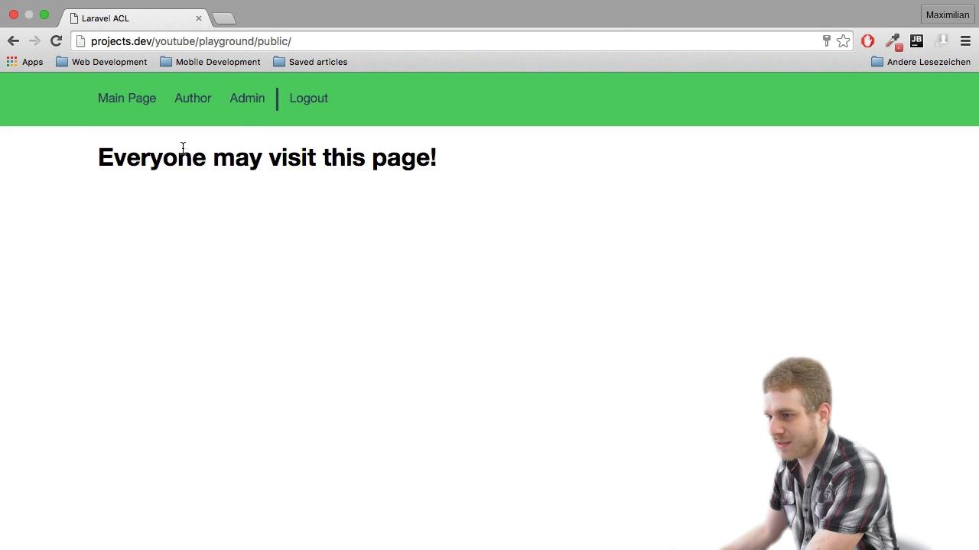
pyautogui.moveTo(309, 97)
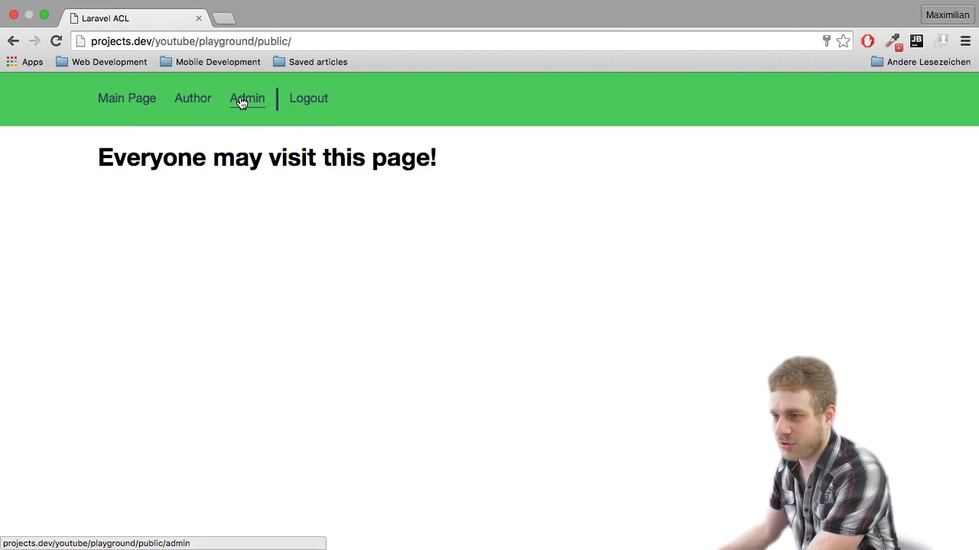
pyautogui.click(125, 98)
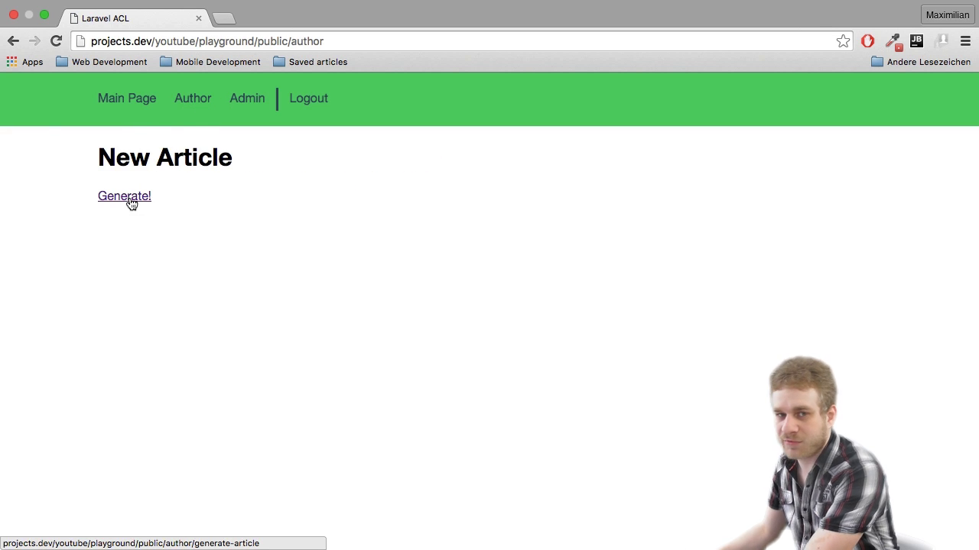
pyautogui.click(124, 196)
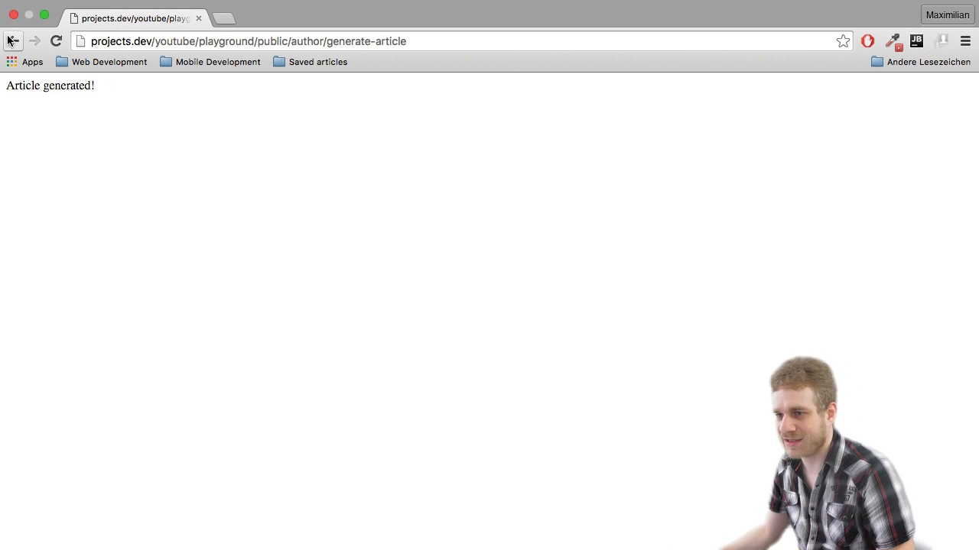
pyautogui.click(248, 98)
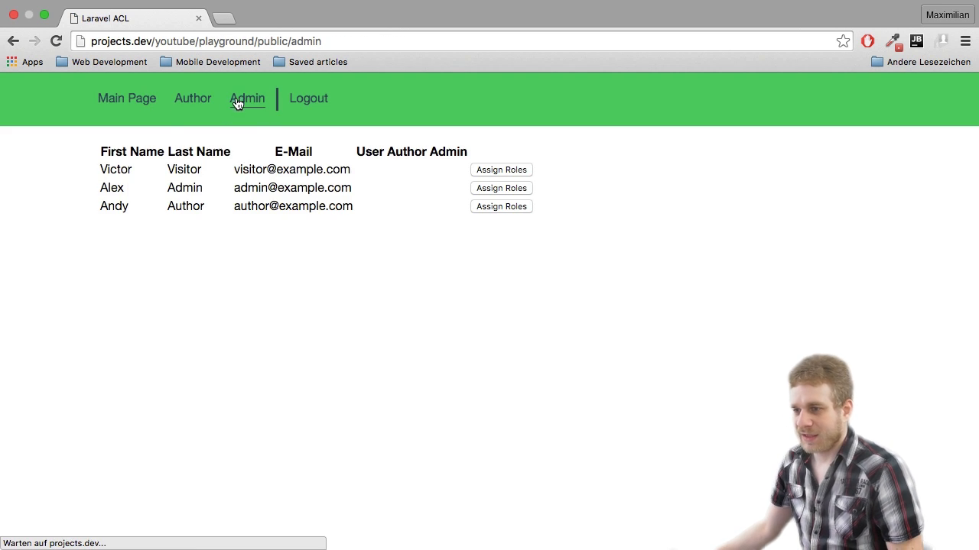
pyautogui.moveTo(132, 116)
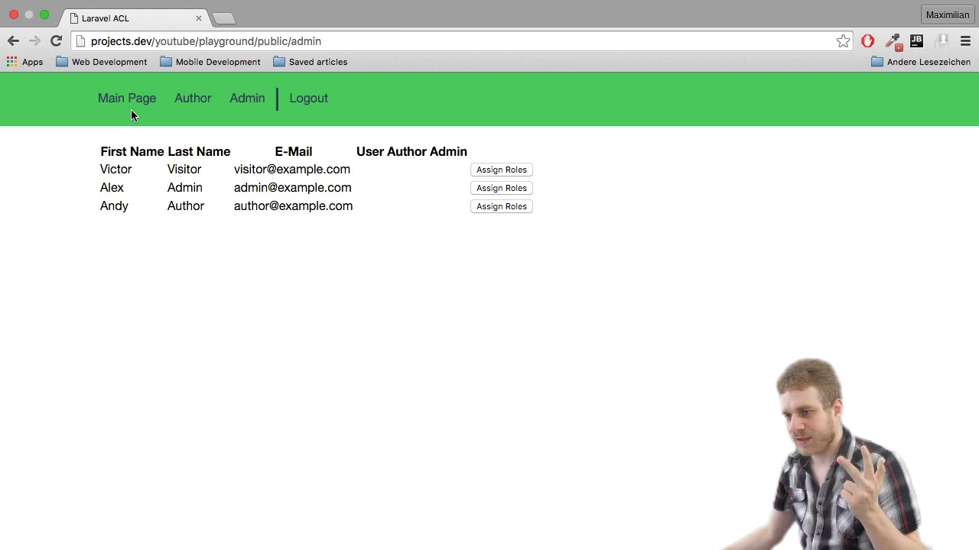
pyautogui.moveTo(127, 98)
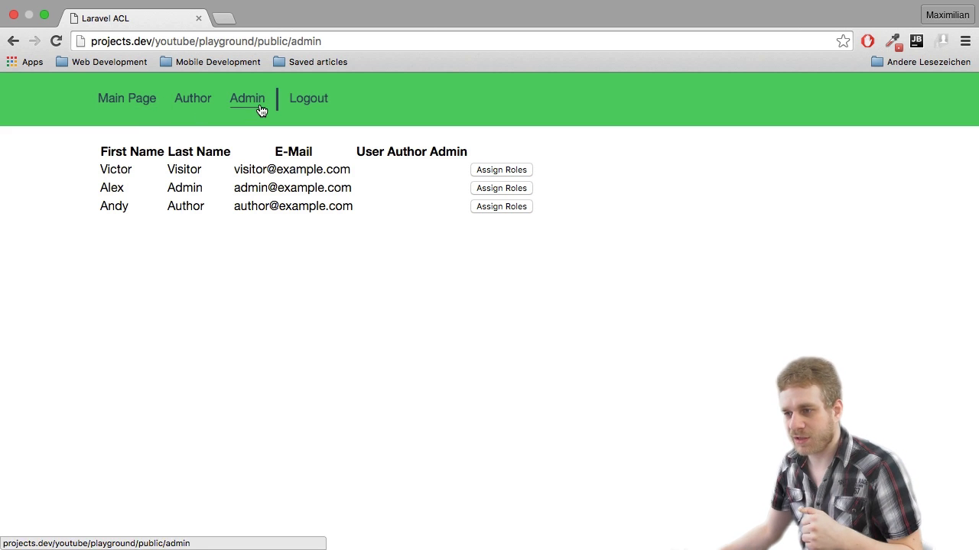
# Reload the admin user list, revisit the Author page, and return to the public Main Page.
pyautogui.click(247, 98)
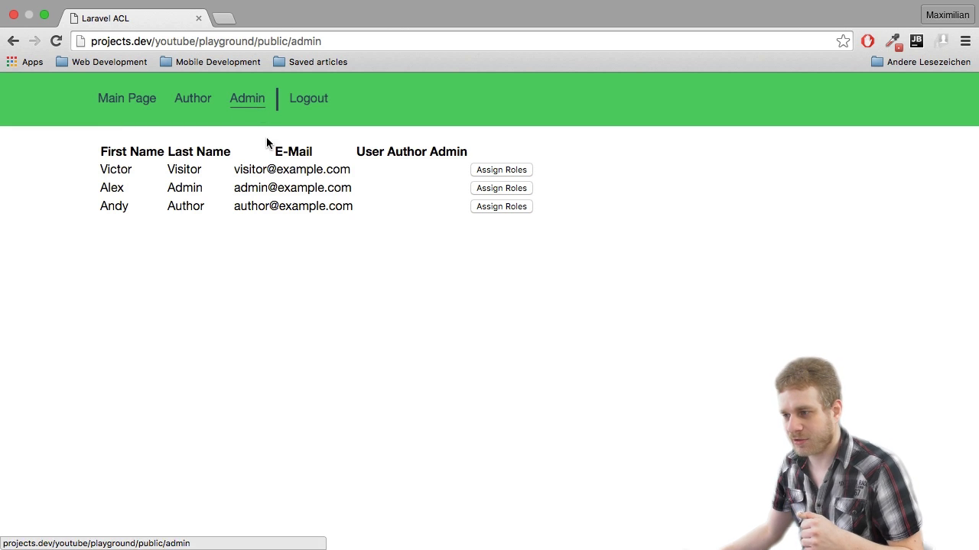
pyautogui.moveTo(449, 214)
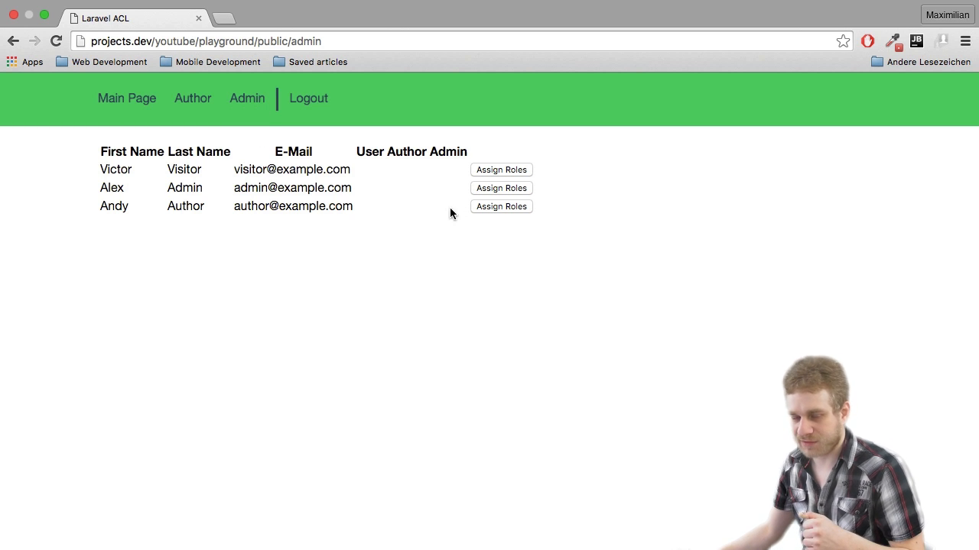
pyautogui.moveTo(268, 180)
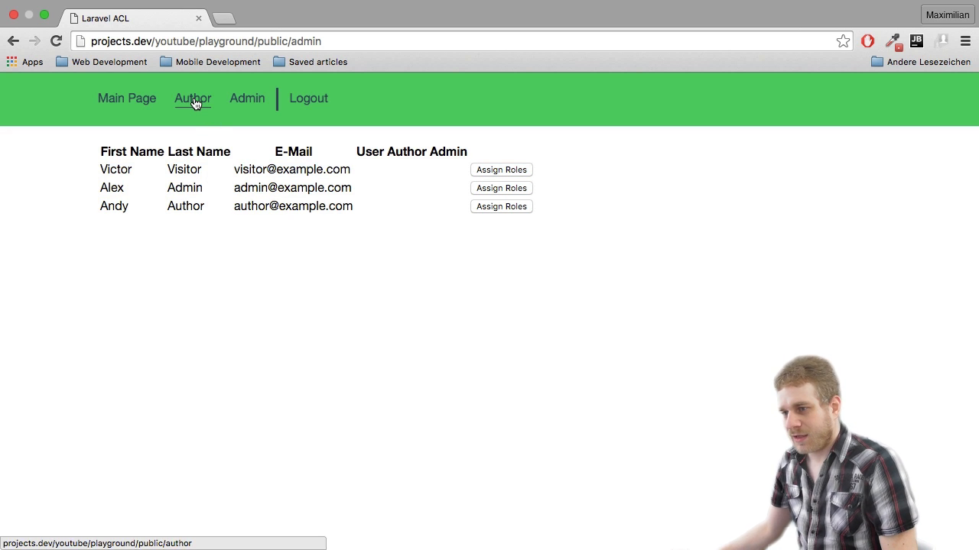
pyautogui.click(193, 97)
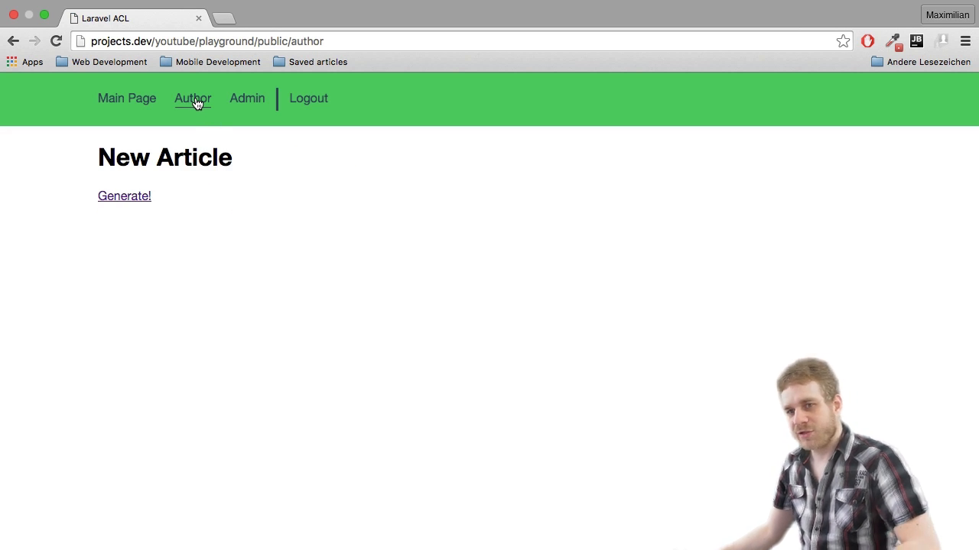
pyautogui.moveTo(193, 107)
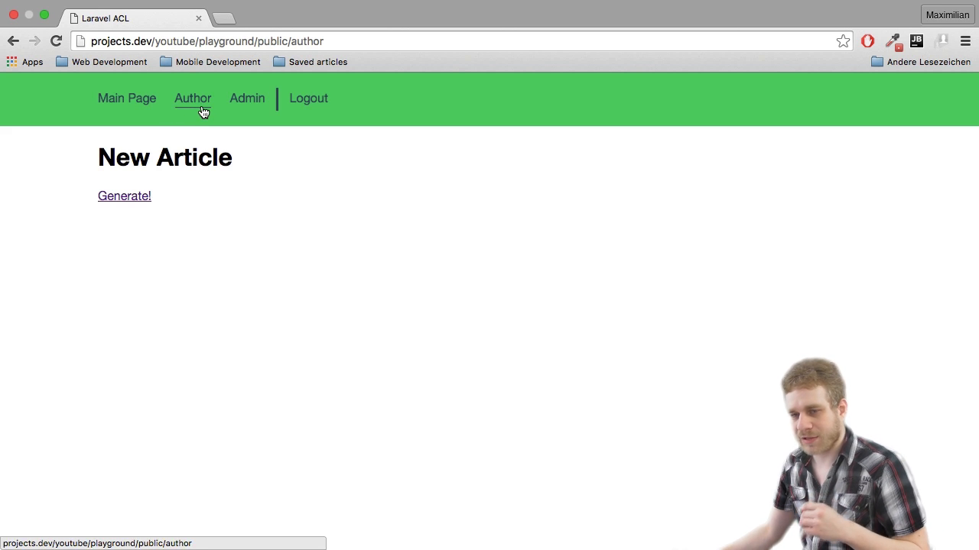
pyautogui.moveTo(199, 162)
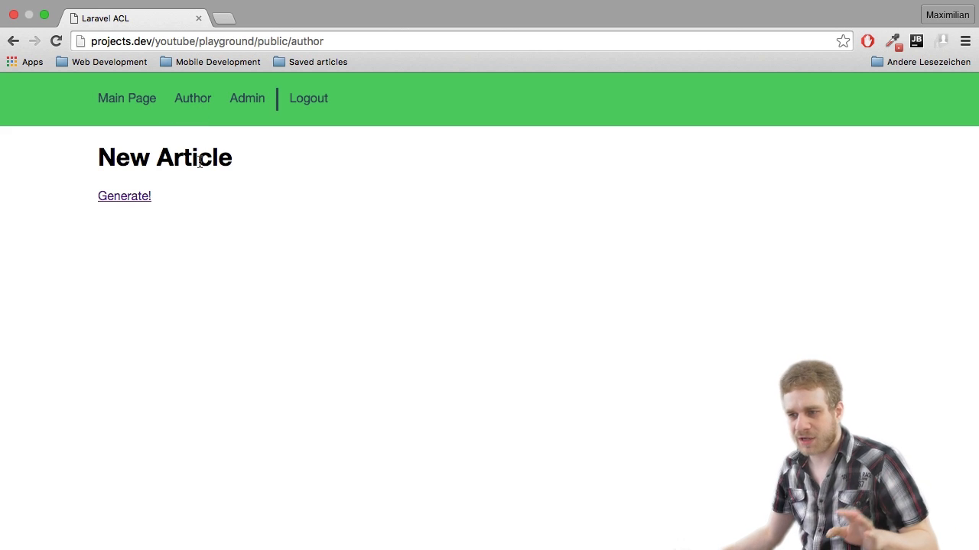
pyautogui.moveTo(124, 196)
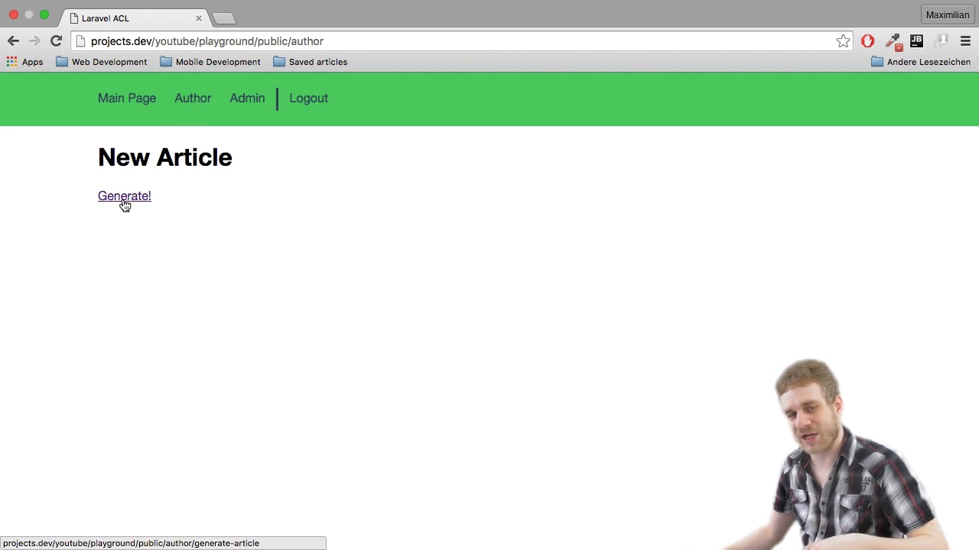
pyautogui.moveTo(120, 201)
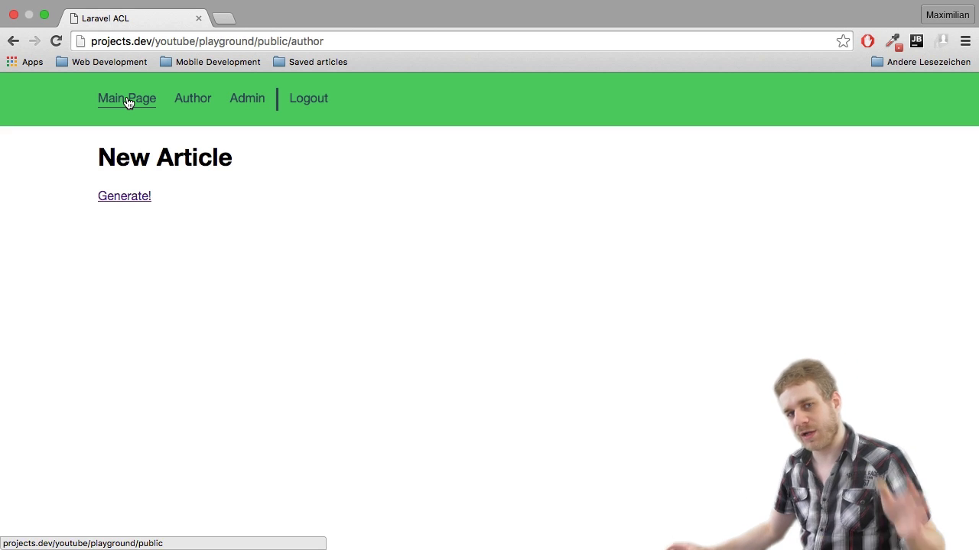
pyautogui.click(126, 98)
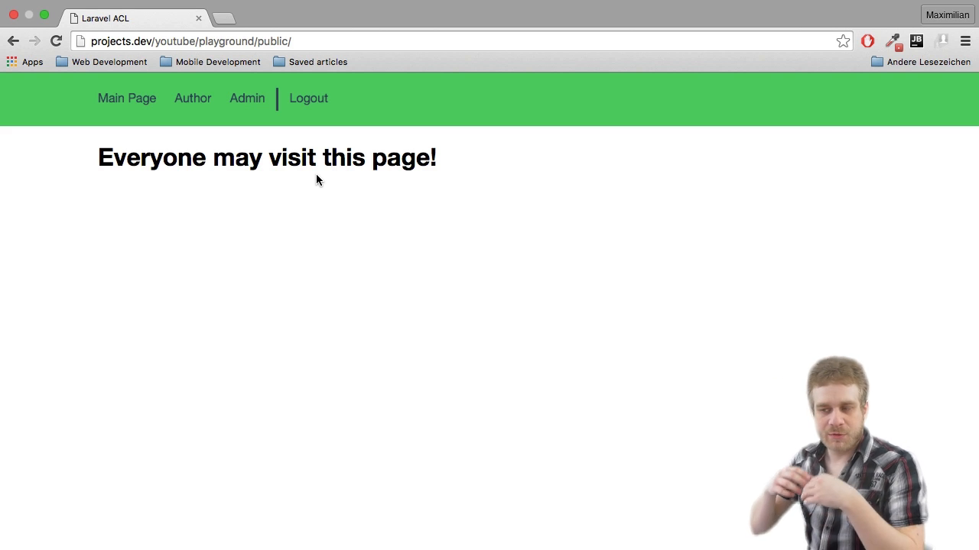
pyautogui.moveTo(128, 123)
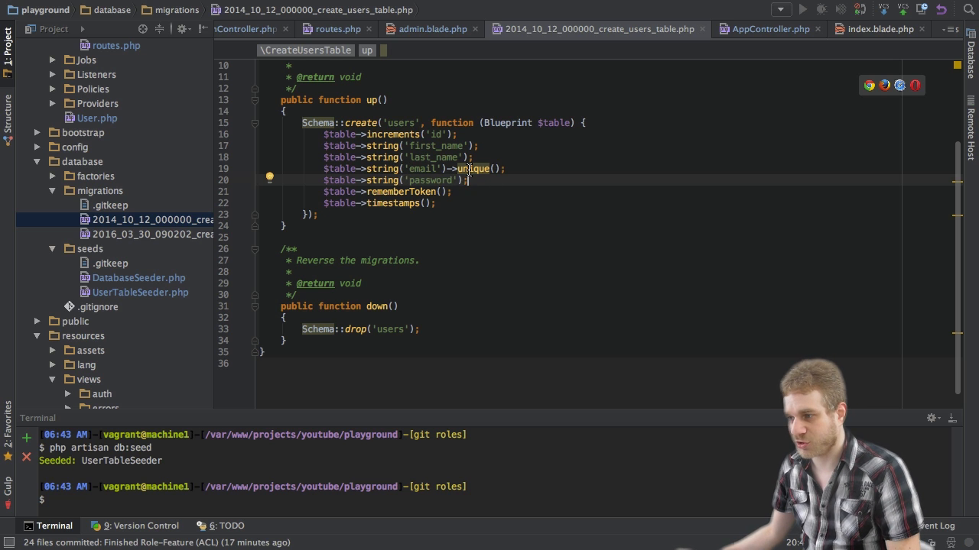
# Highlight the password column in the users migration, then open UserTableSeeder.php from database/seeds.
pyautogui.doubleClick(429, 180)
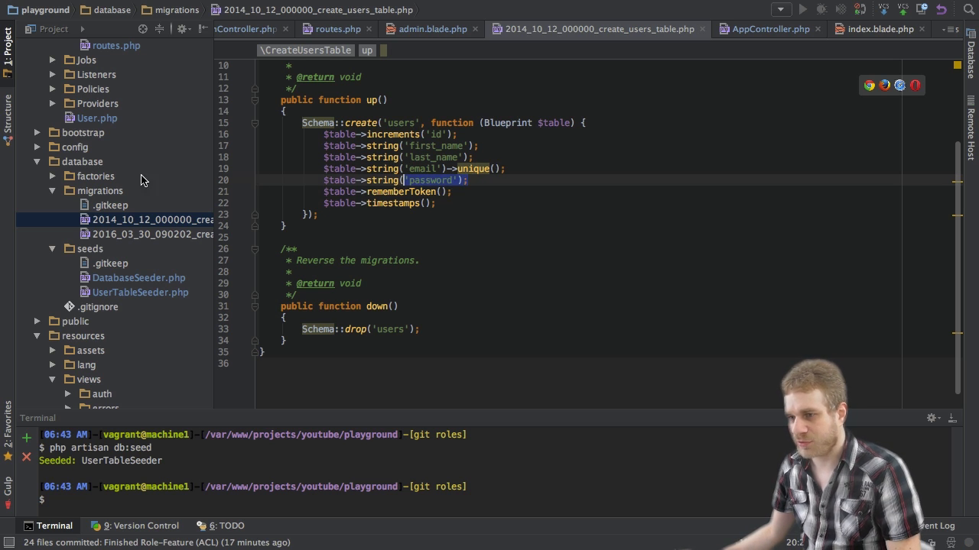
pyautogui.click(152, 234)
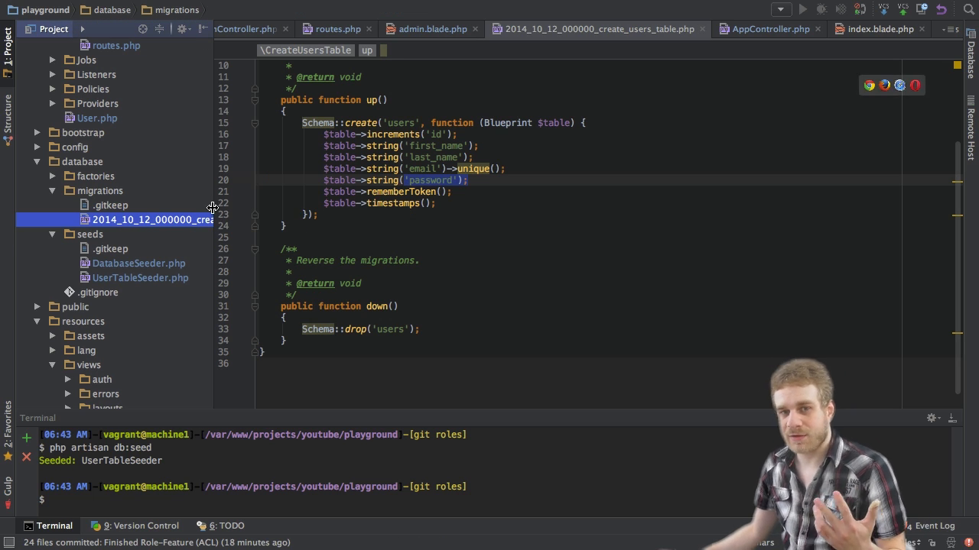
pyautogui.click(141, 278)
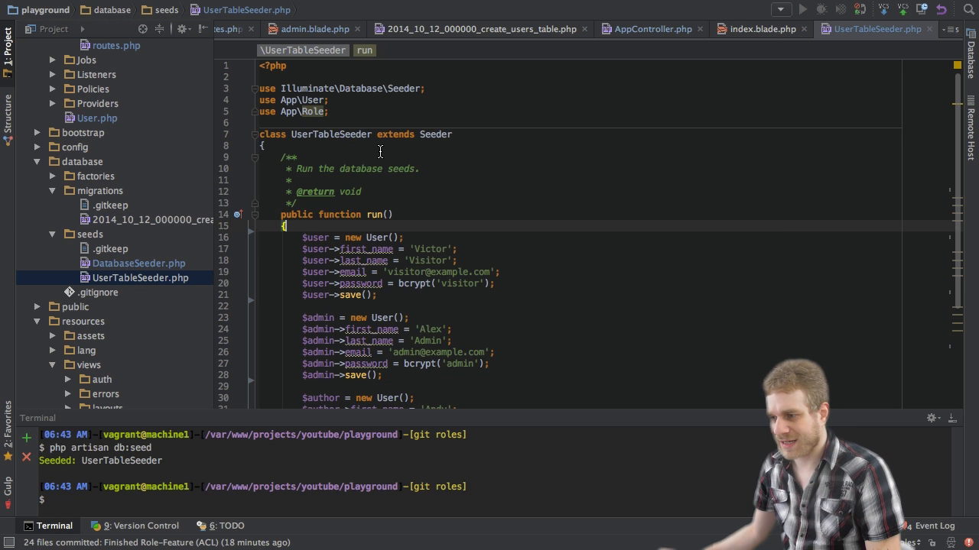